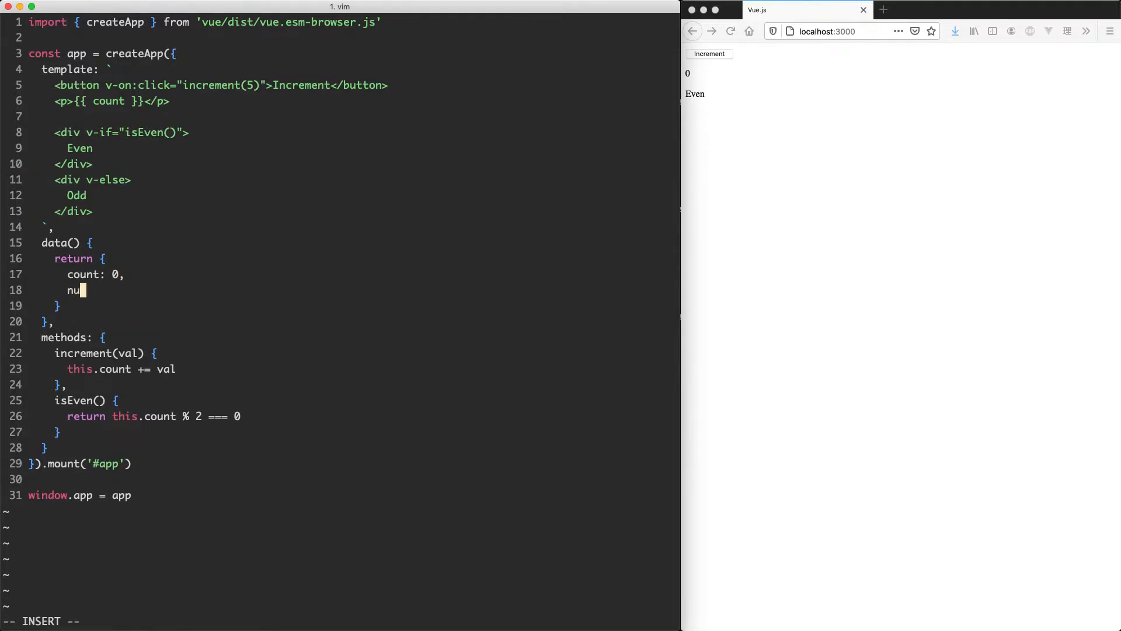
Add numbers: [1, 2, 3, 4, 5, 6, 7, 8, 9, 10] to the data function after count.
text(mbers: [1 ,)
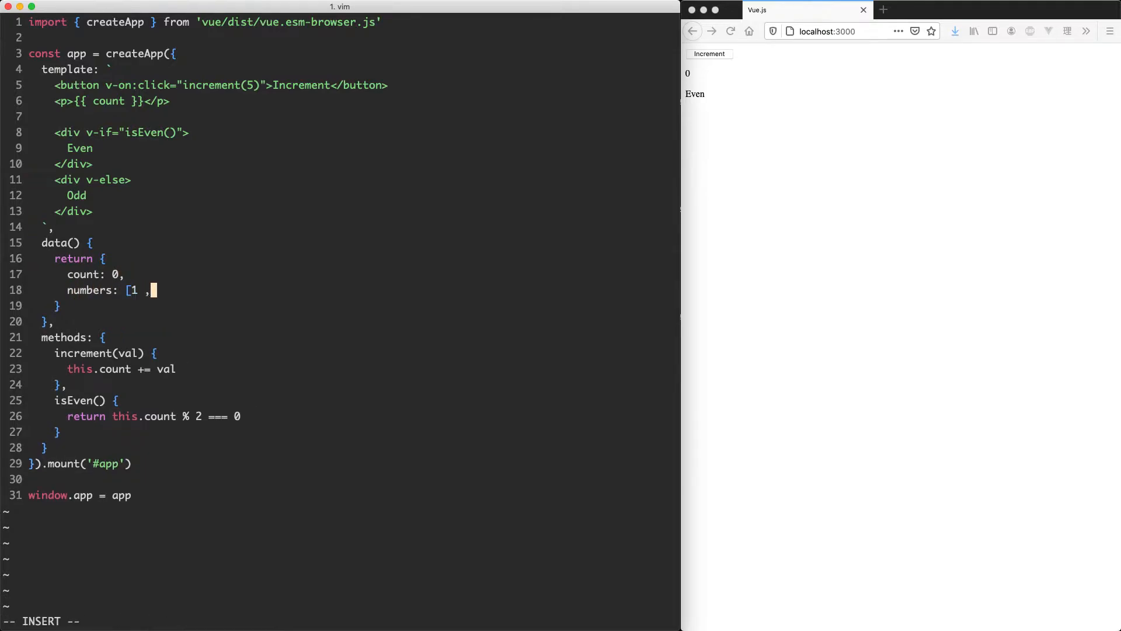
key(BackSpace)
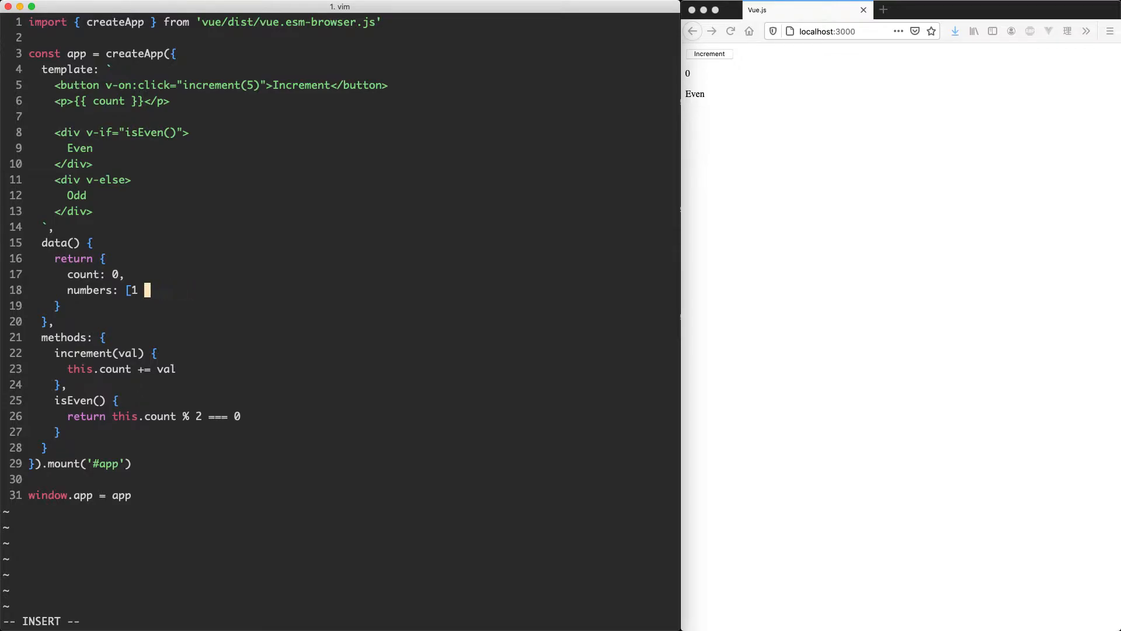
text(, 2, 3, 4,)
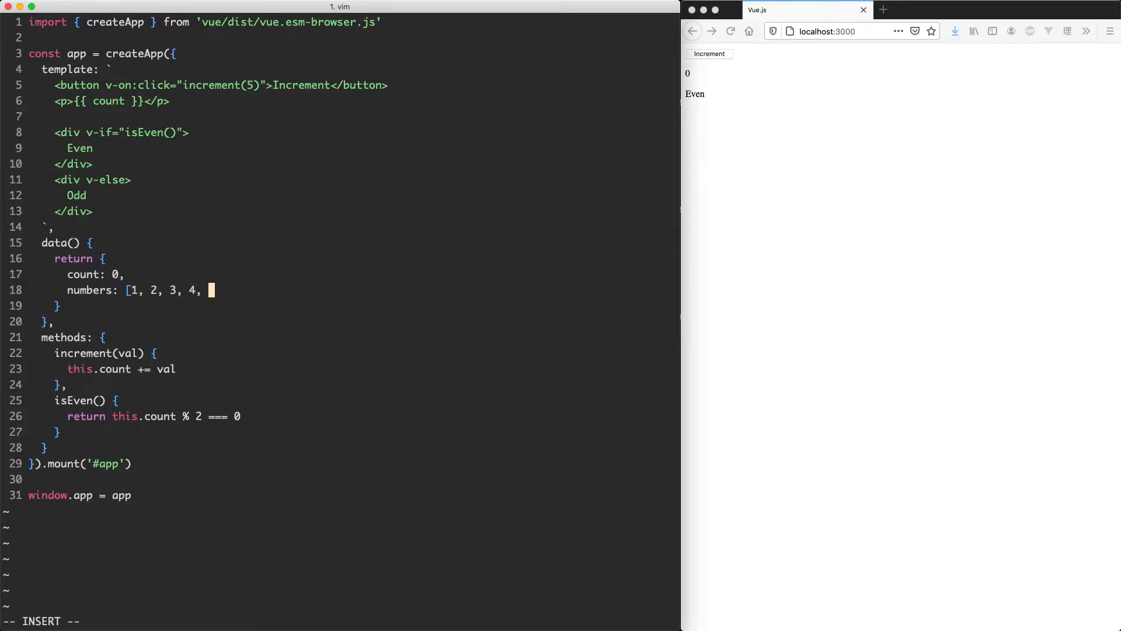
text(5, 6, 7, 8, 9)
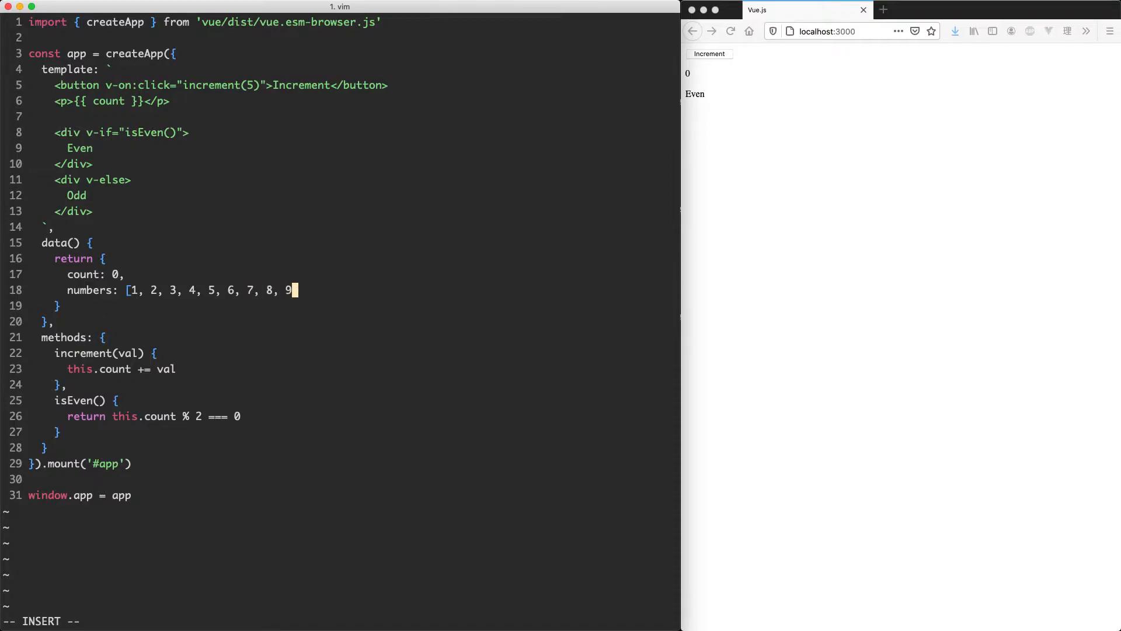
text(, 10])
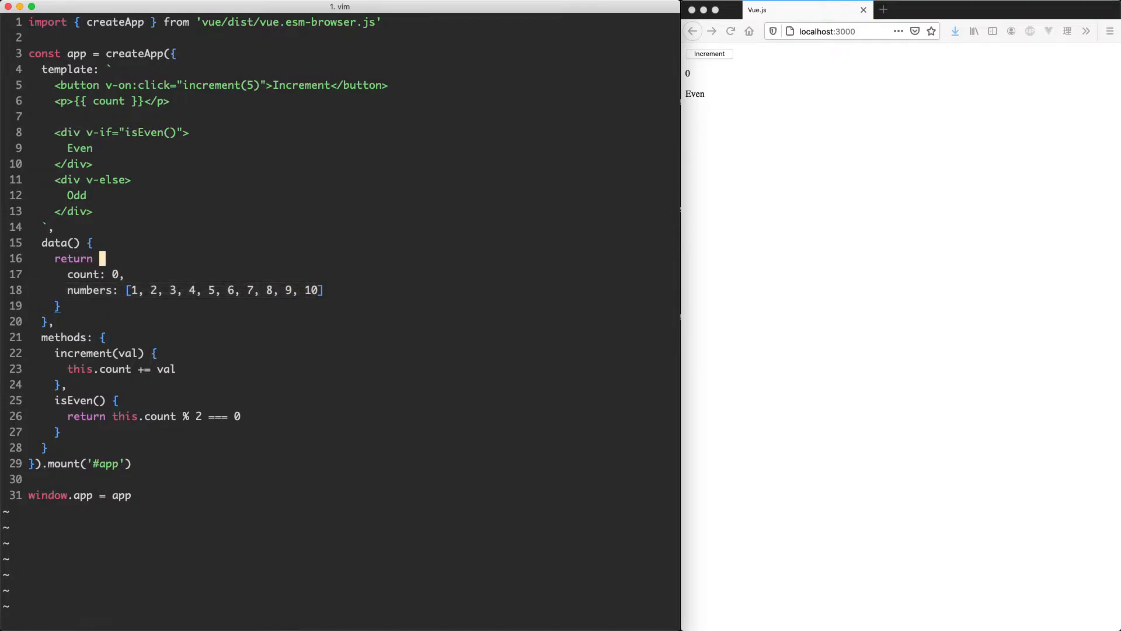
Type the template loop <div v-for="number in numbers">{{ number }}</div>.
text(</)
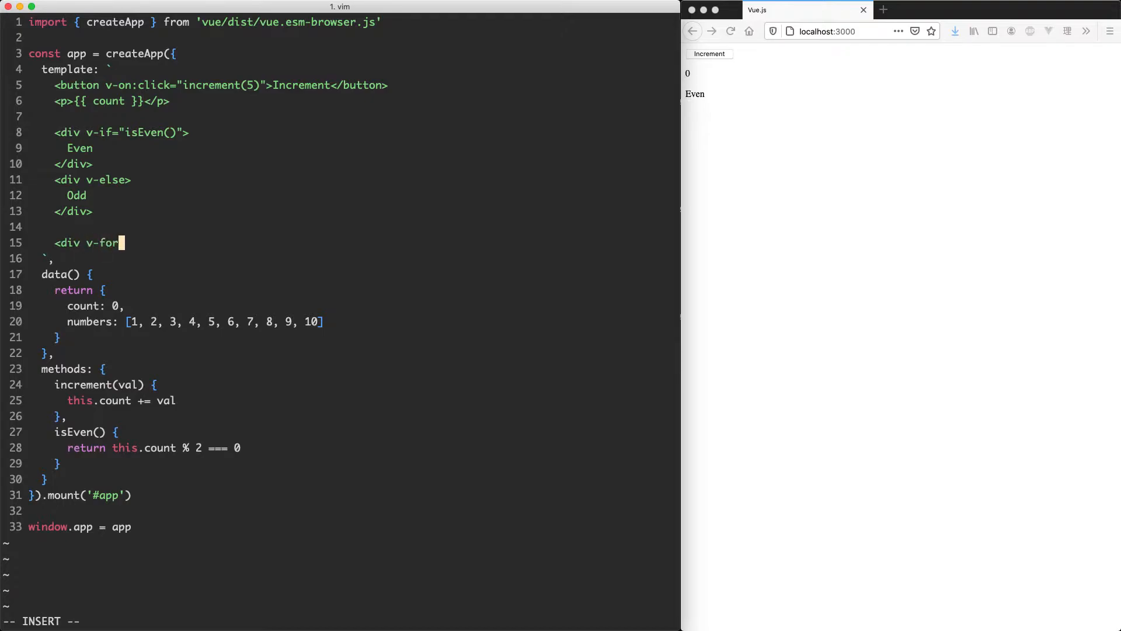
text(=")
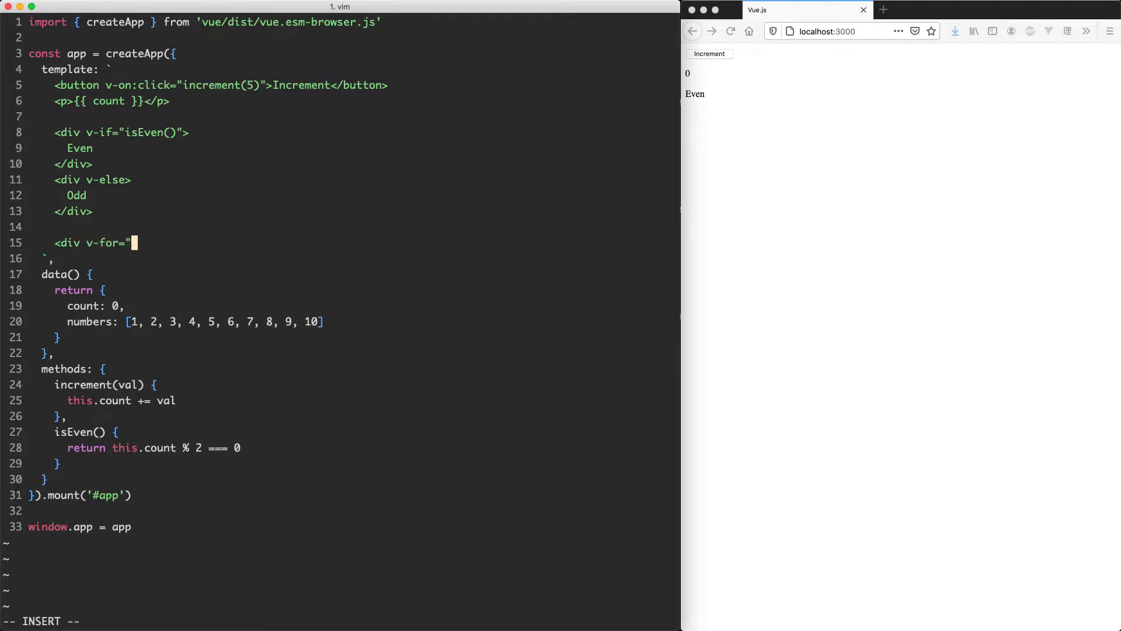
text(mn)
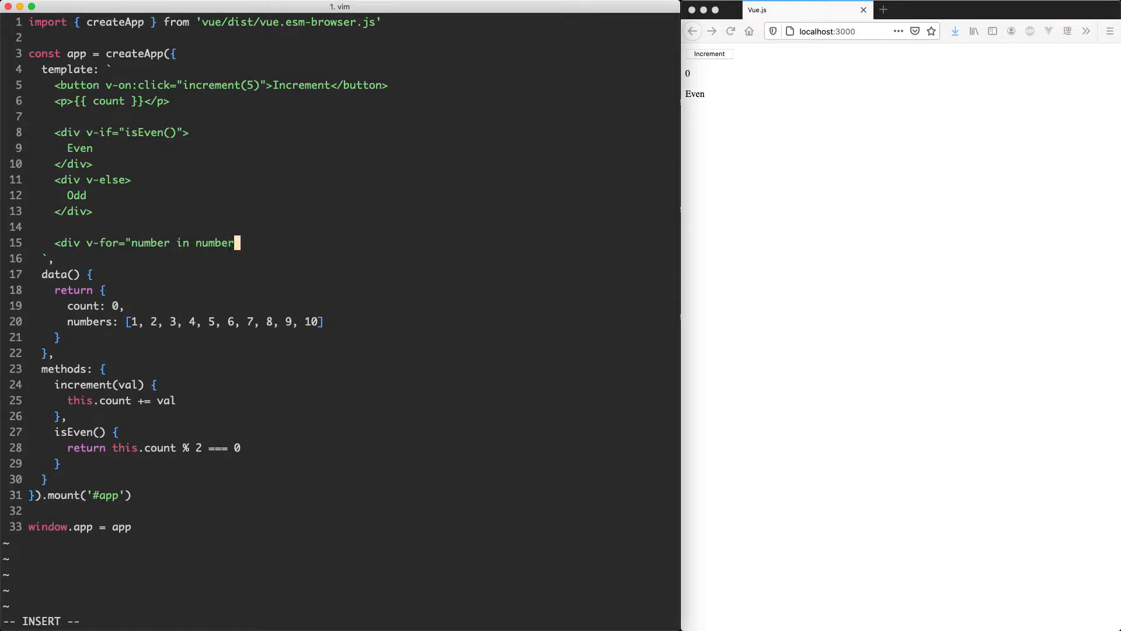
text(s">)
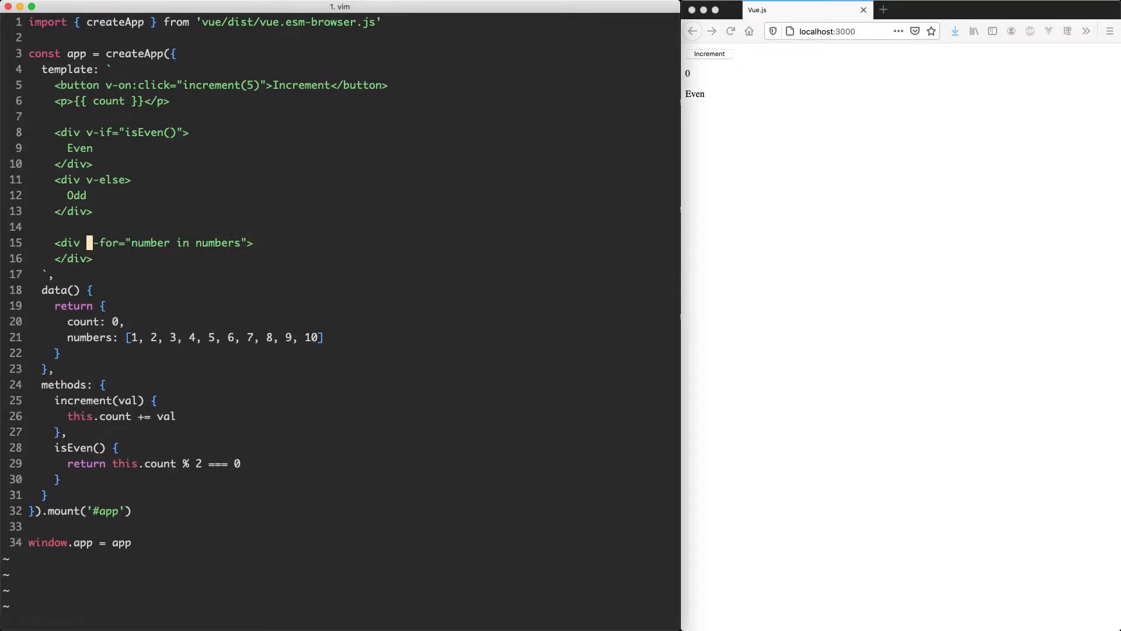
text({{ number }})
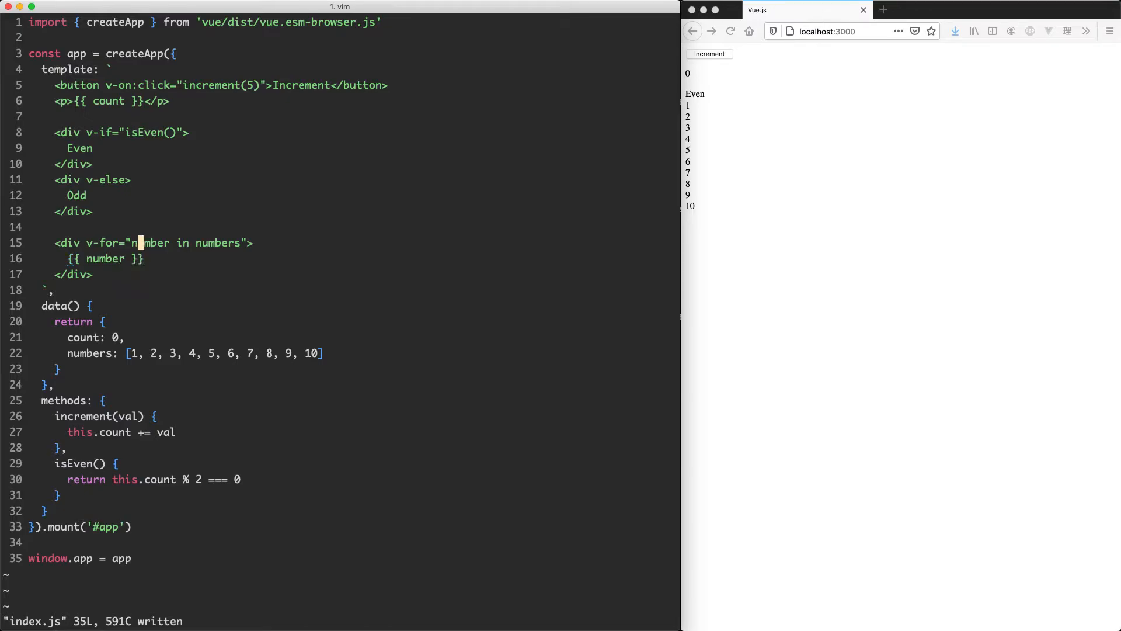
Add a <div v-if="isEven(number)"> inside the loop, then search for /\<isEven\>.
key(o)
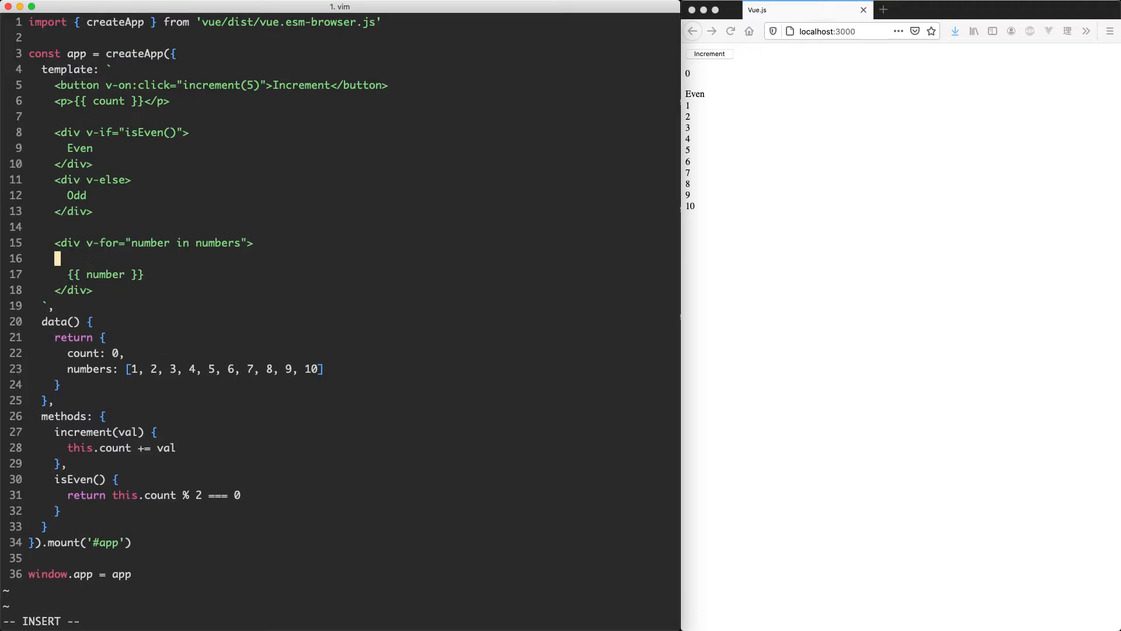
text(<div v-)
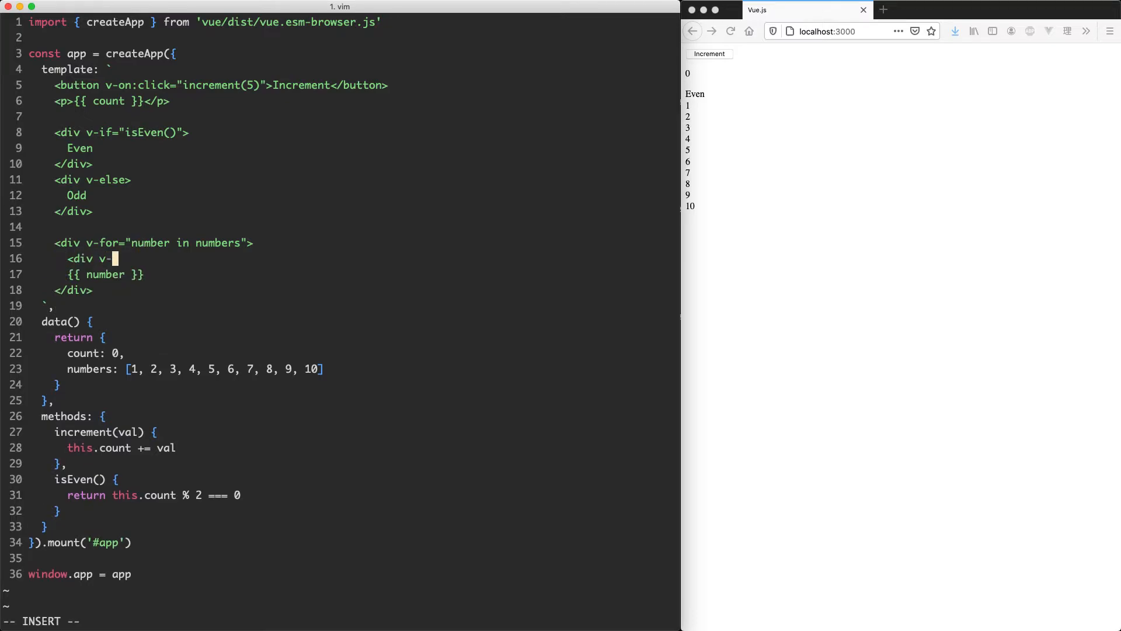
text(if="isE)
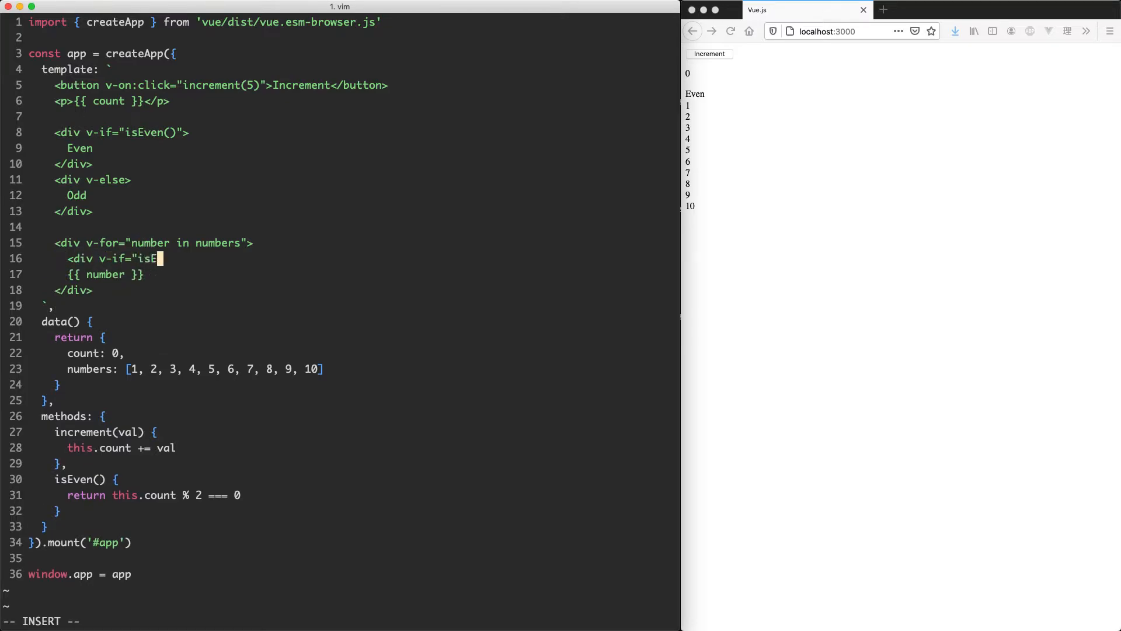
text(ven(number)">)
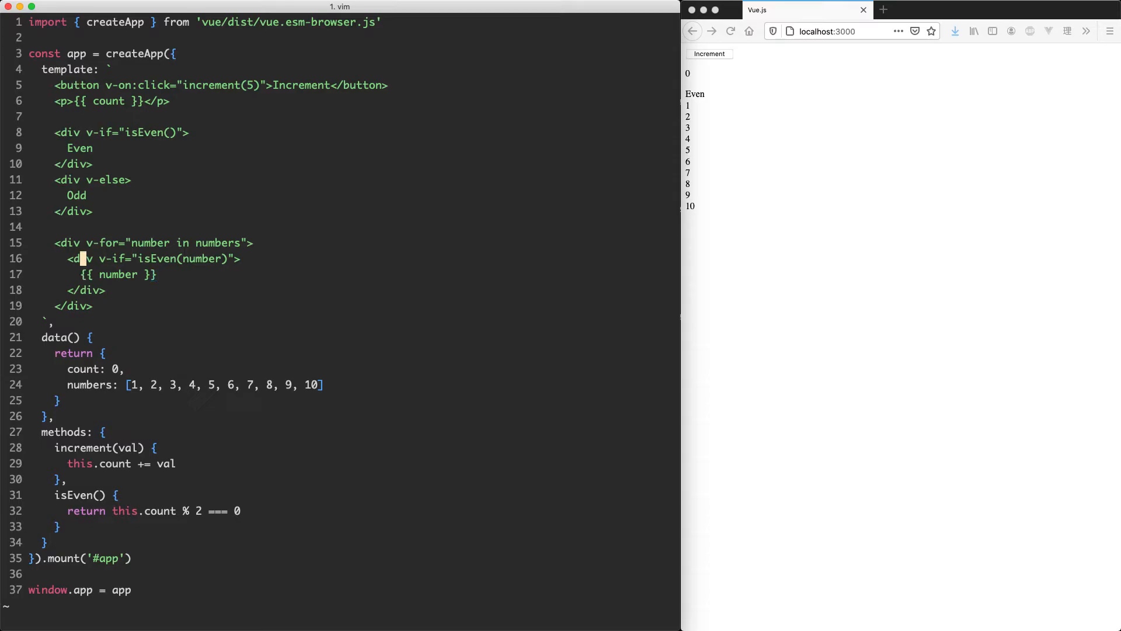
text(/\<isEven\>)
click(341, 494)
text(number)
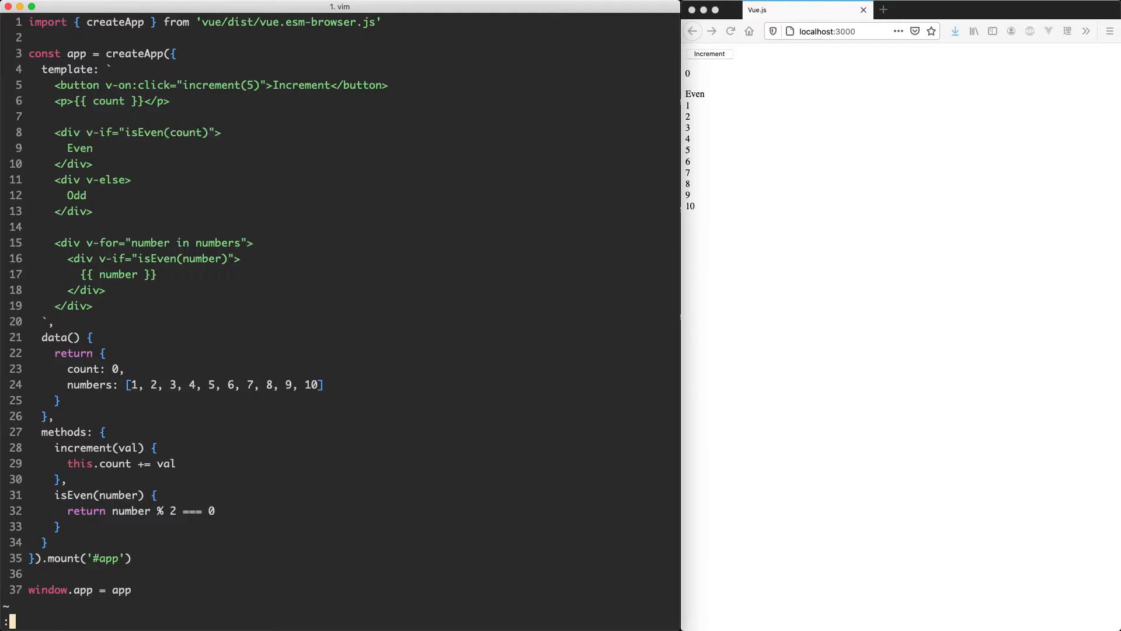
Highlight the v-if line with a visual selection to point it out, then clear it.
key(V)
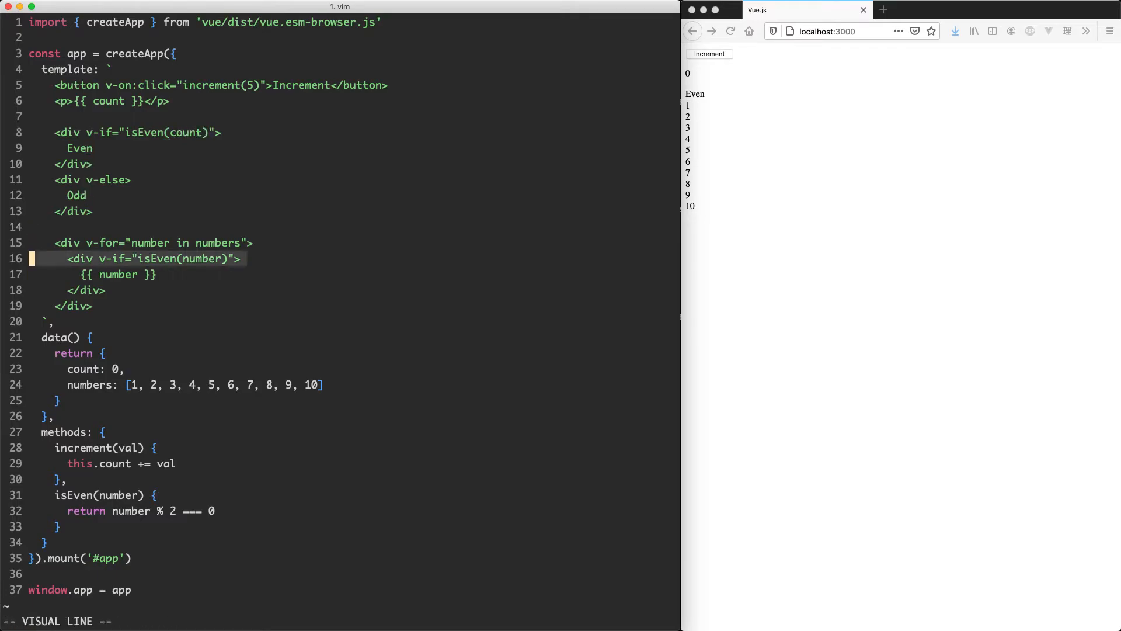
key(j)
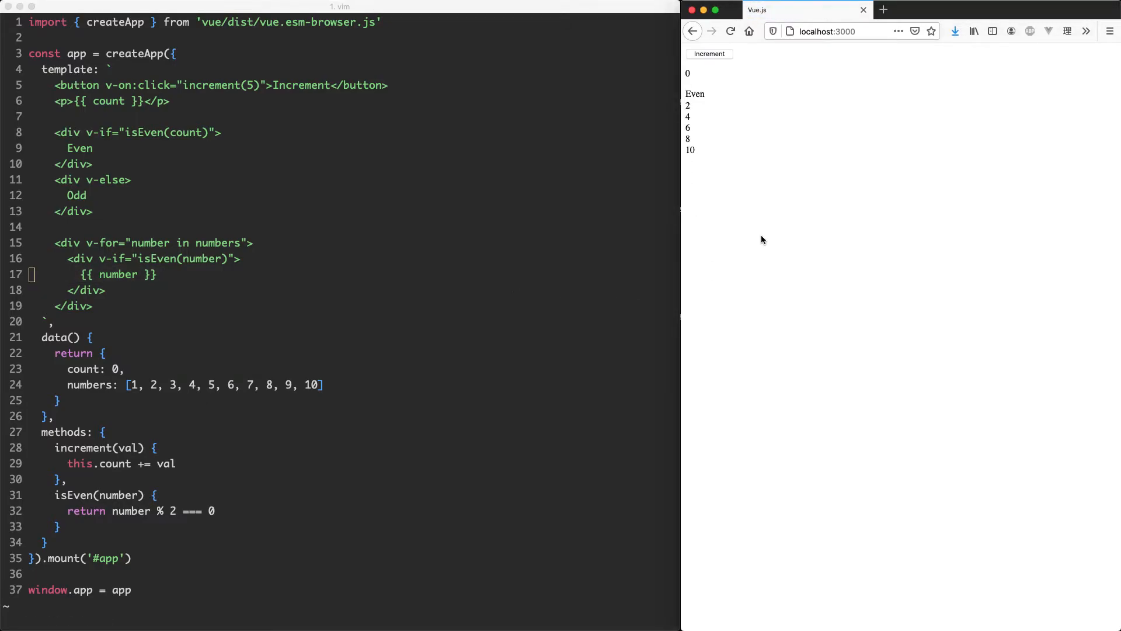
mouse_move(756, 177)
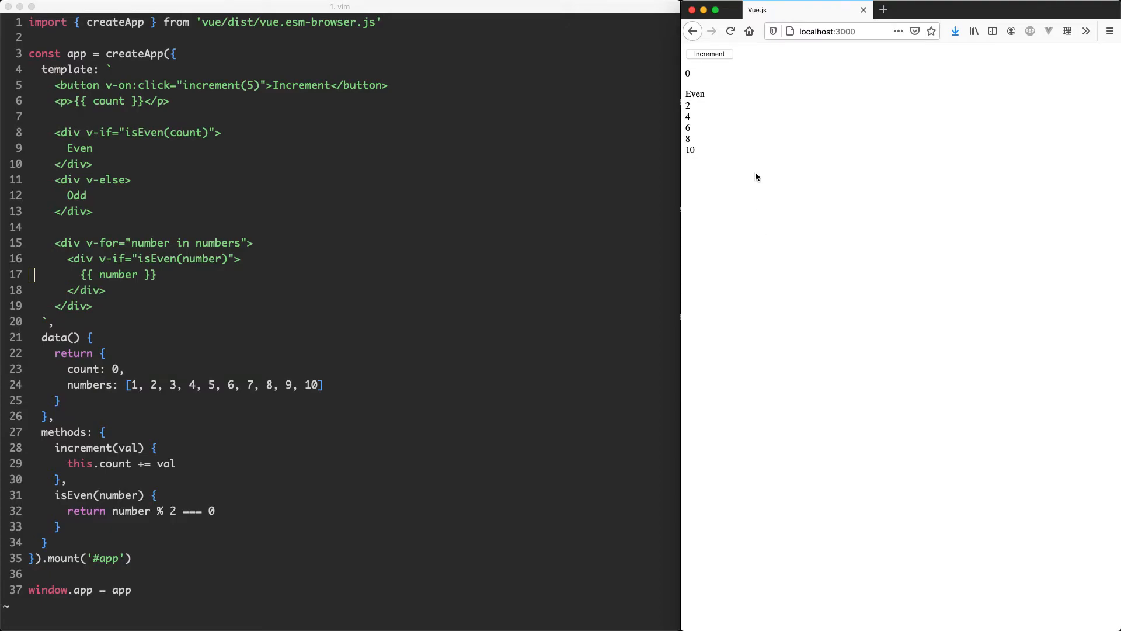
mouse_move(702, 129)
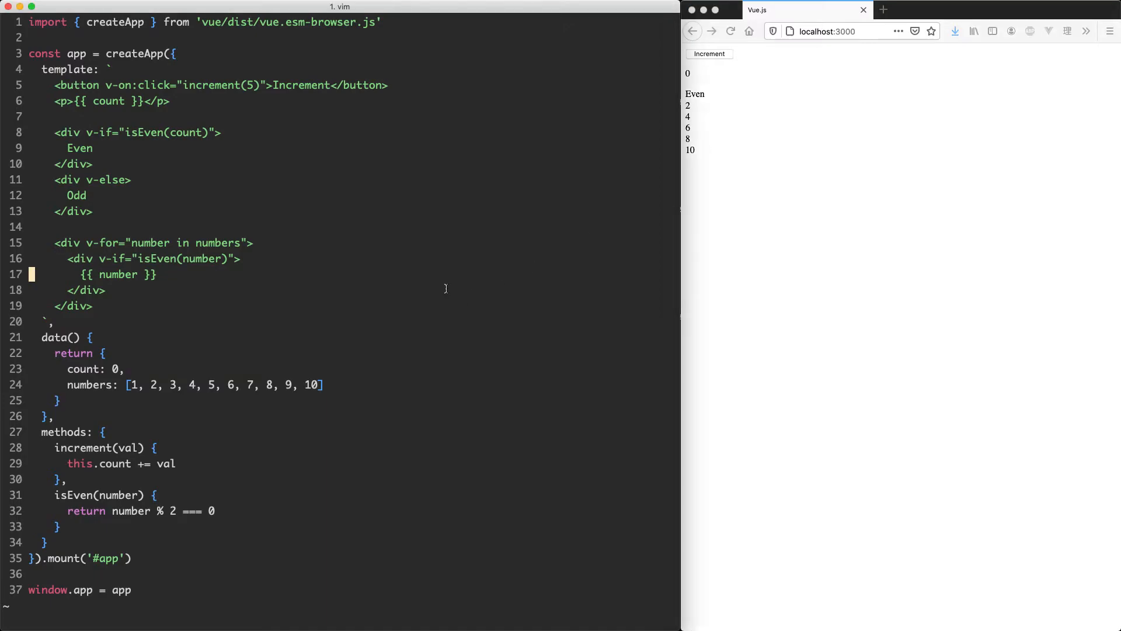
Switch the inner div from v-if to v-show, save with :w, and reload Firefox.
key(V)
text(show)
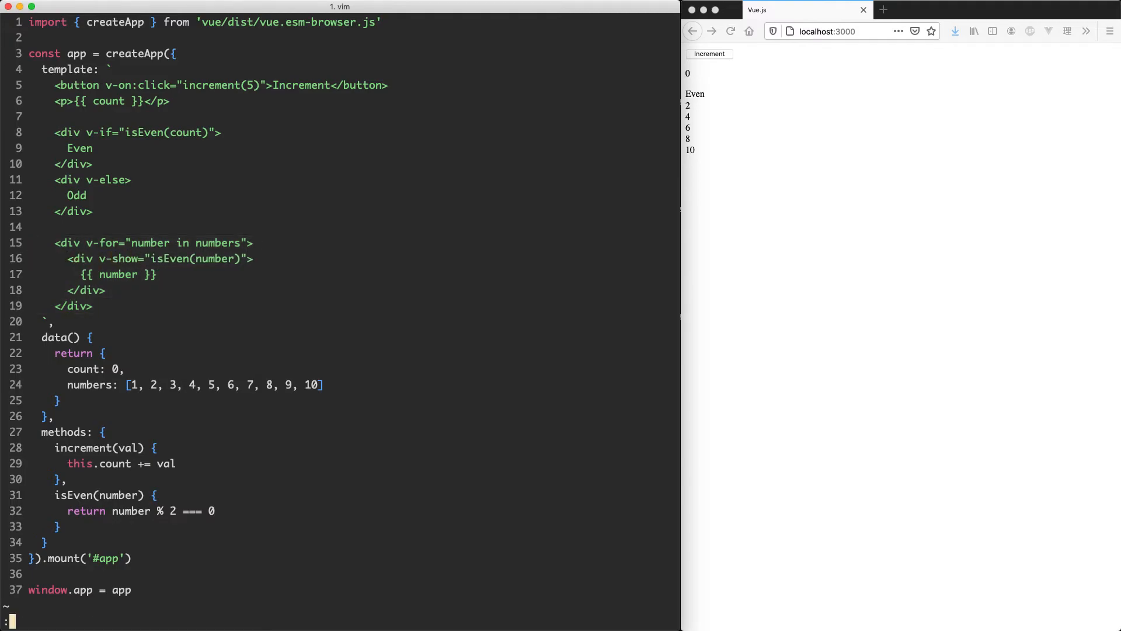
text(:w)
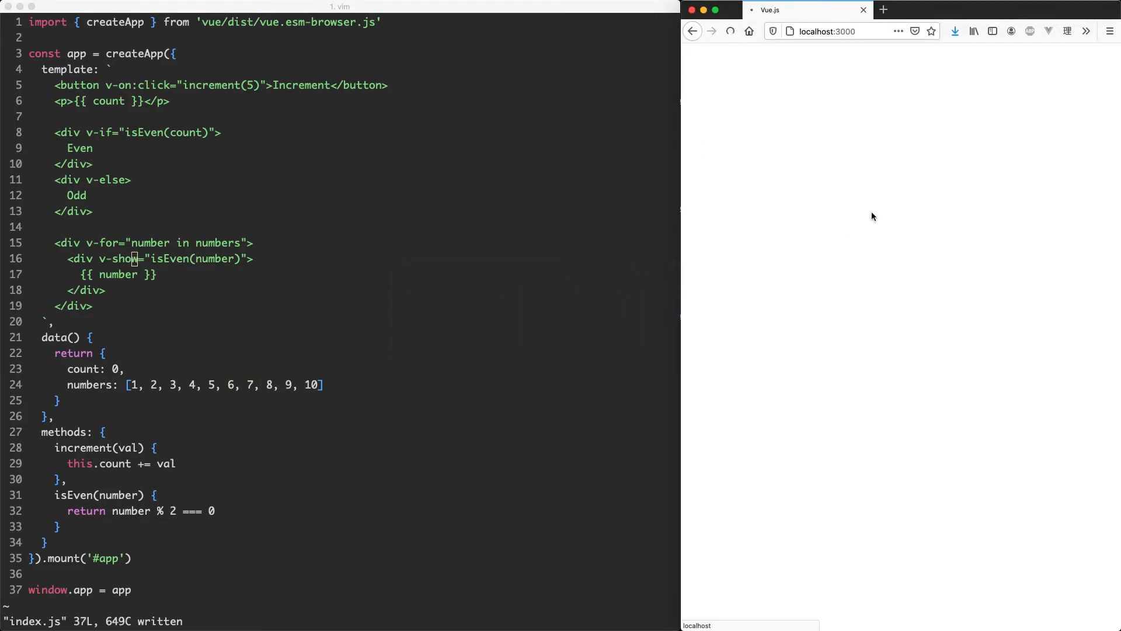
click(730, 31)
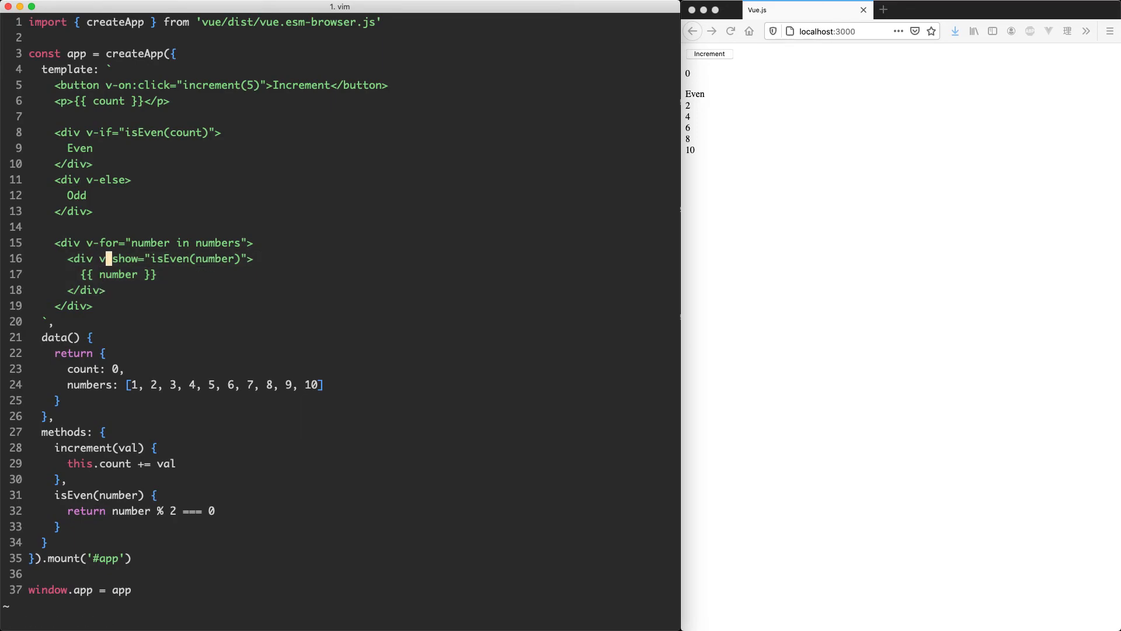
Briefly type style="display: none" to illustrate v-show, then highlight the v-for line.
text(styl)
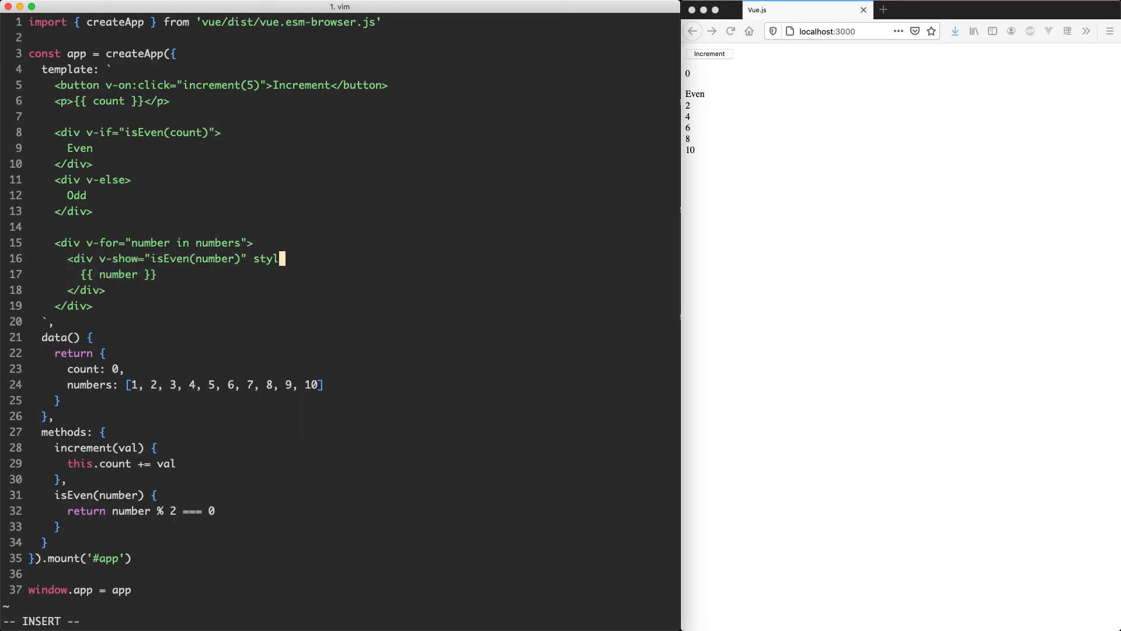
text(e="display": non)
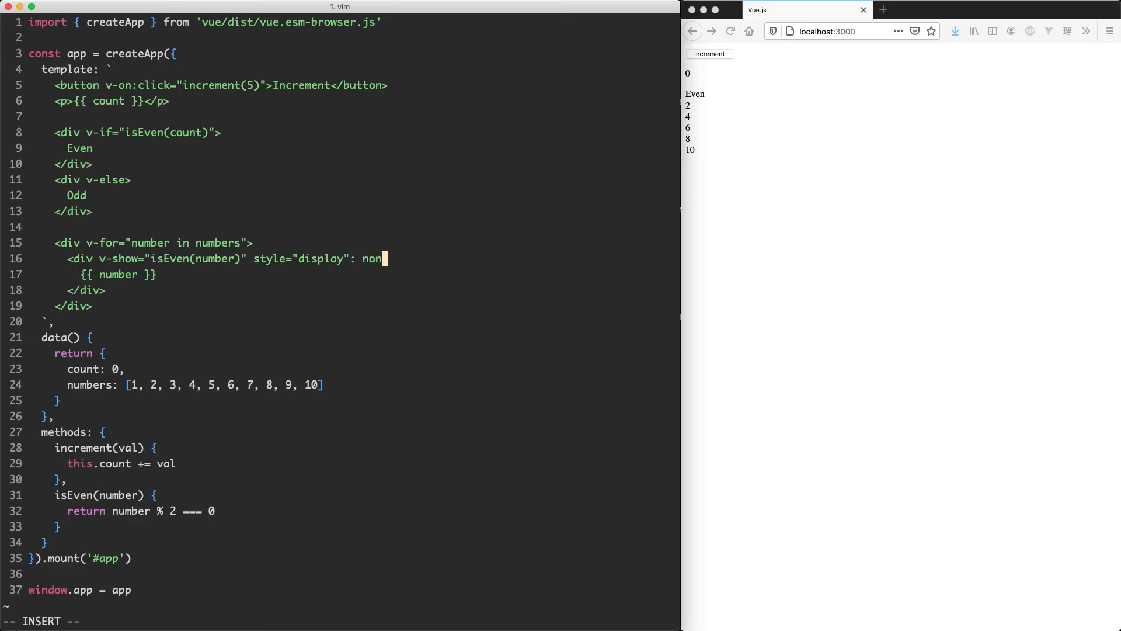
text(e>)
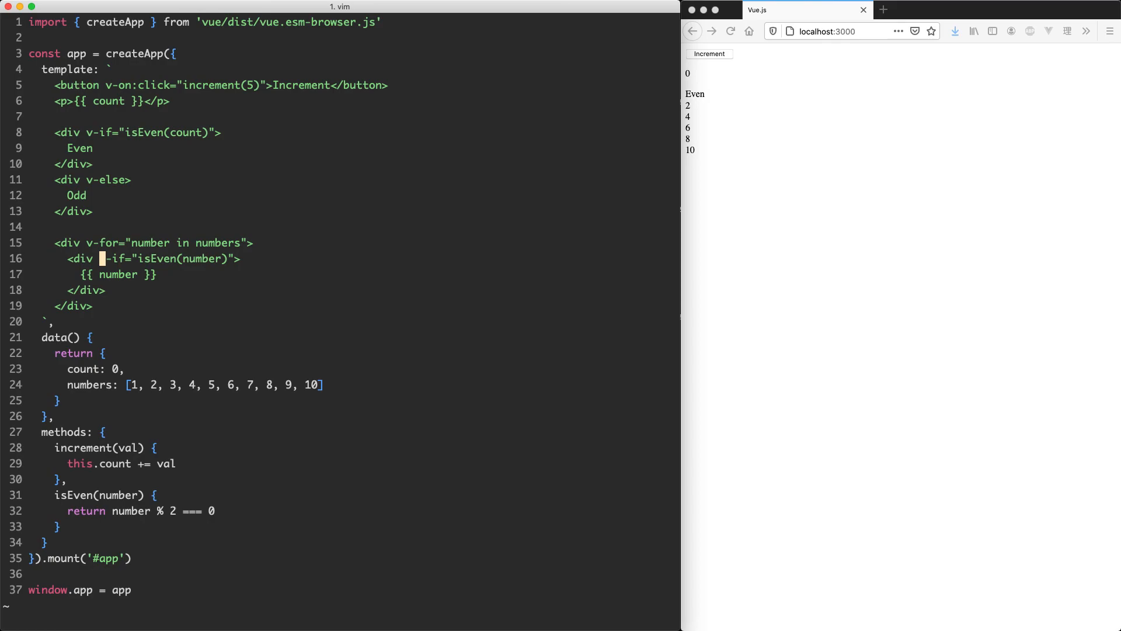
key(V)
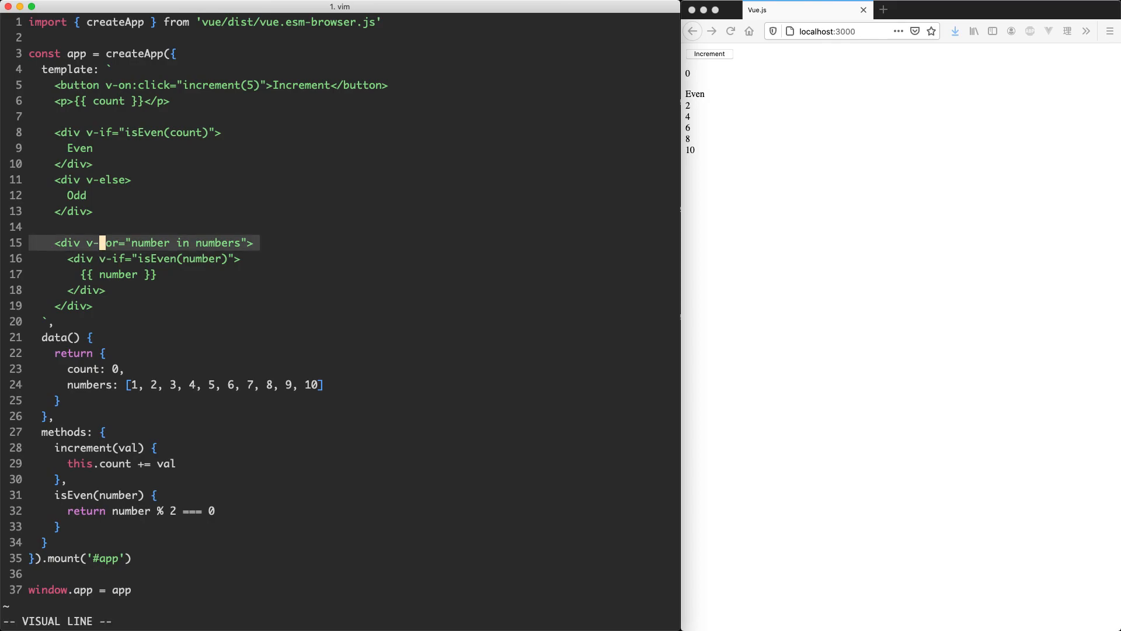